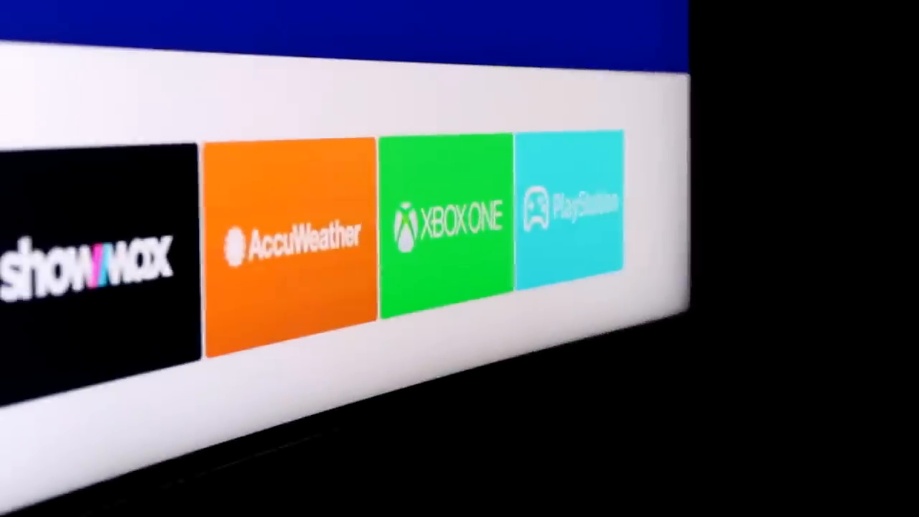
{"action": "scroll", "scroll_direction": "right", "scroll_amount": 3}
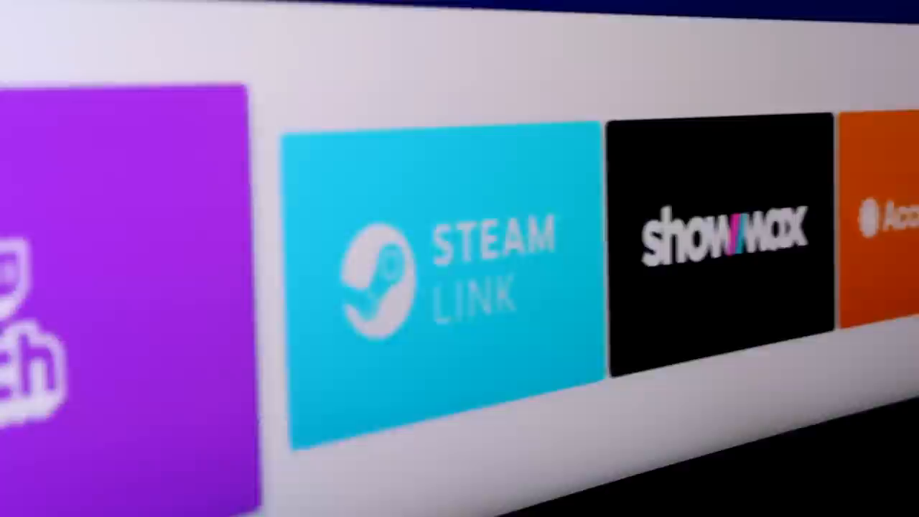